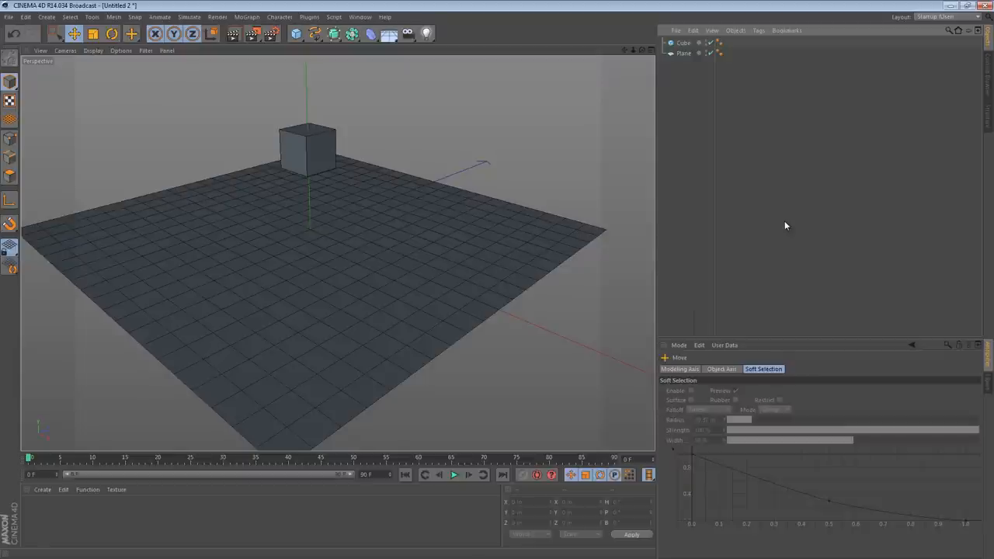
mouse_move(786, 224)
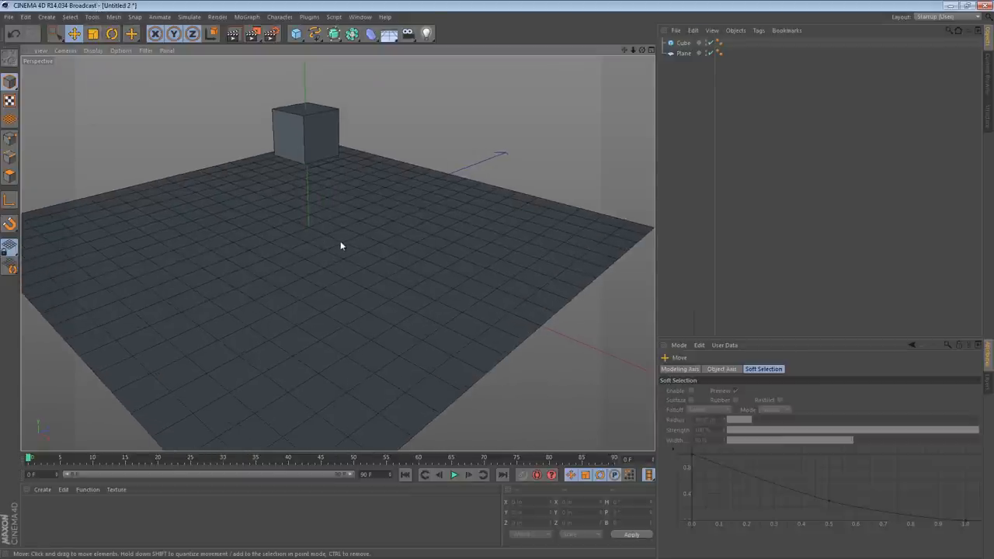
- Create an orange material on the plane and a light blue material on the cube
click(44, 489)
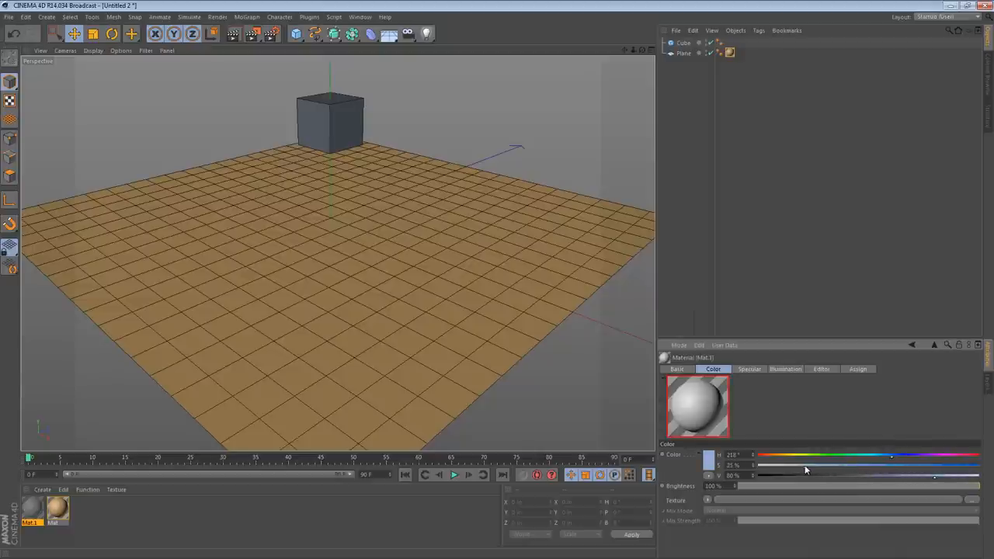
click(32, 510)
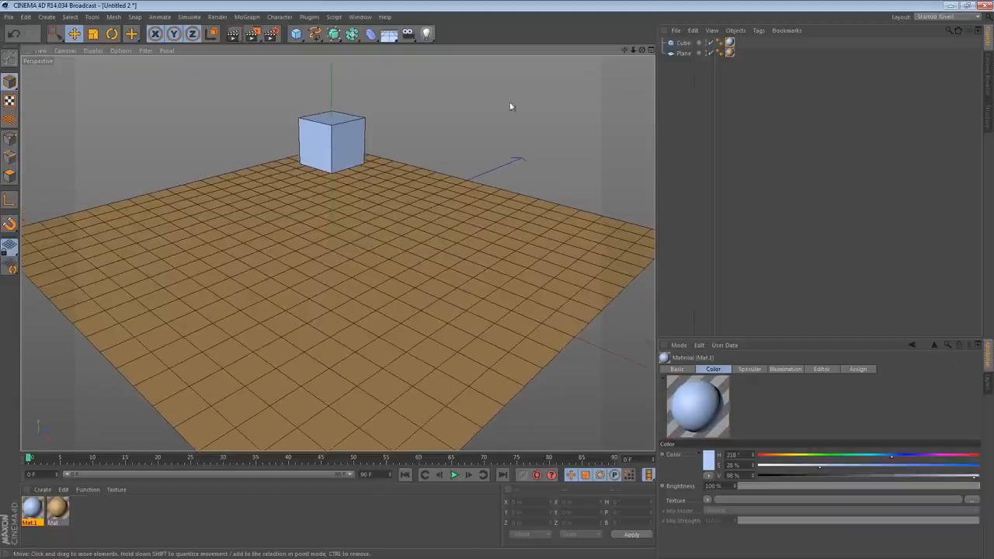
click(333, 139)
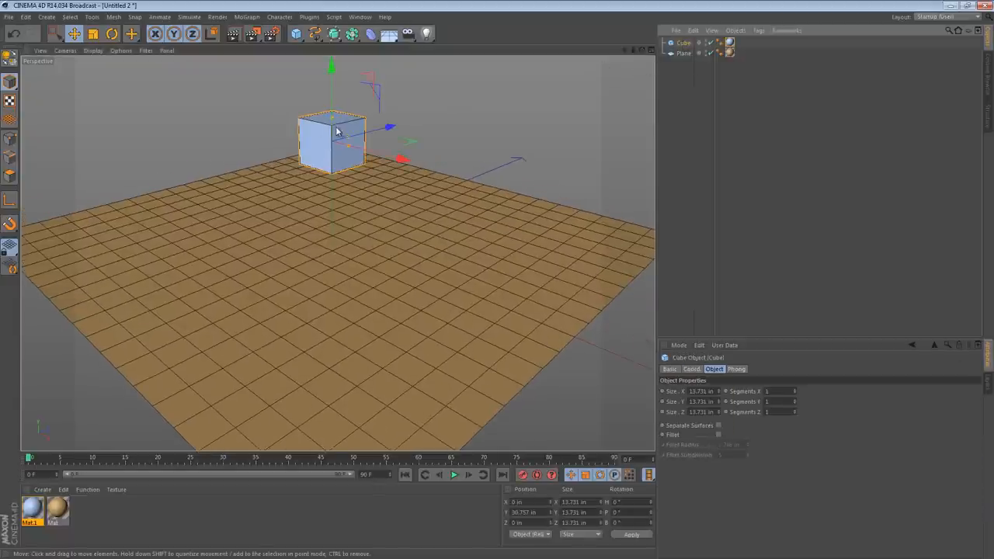
mouse_move(320, 101)
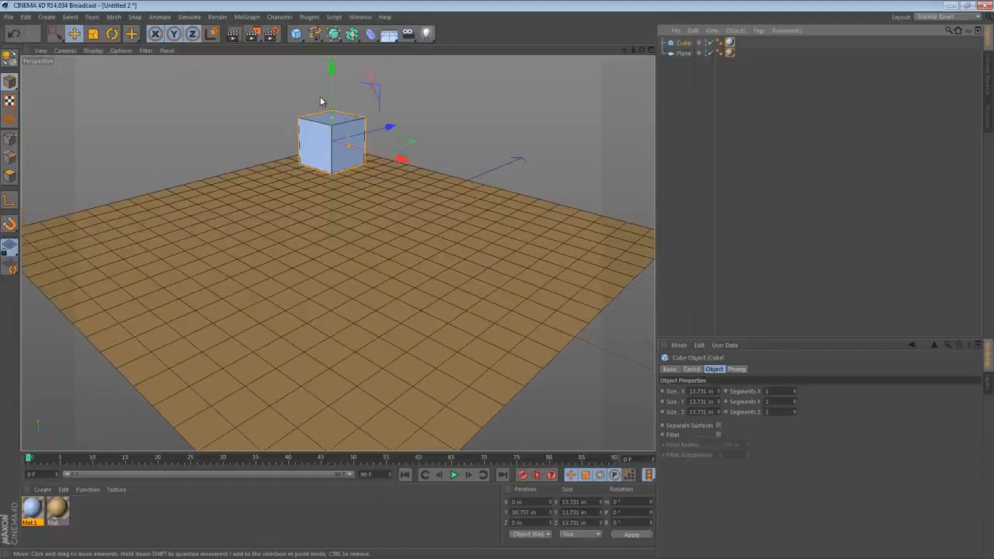
- Add a MoGraph Cloner holding the cube and tilt the cube at an angle above the plane
click(249, 16)
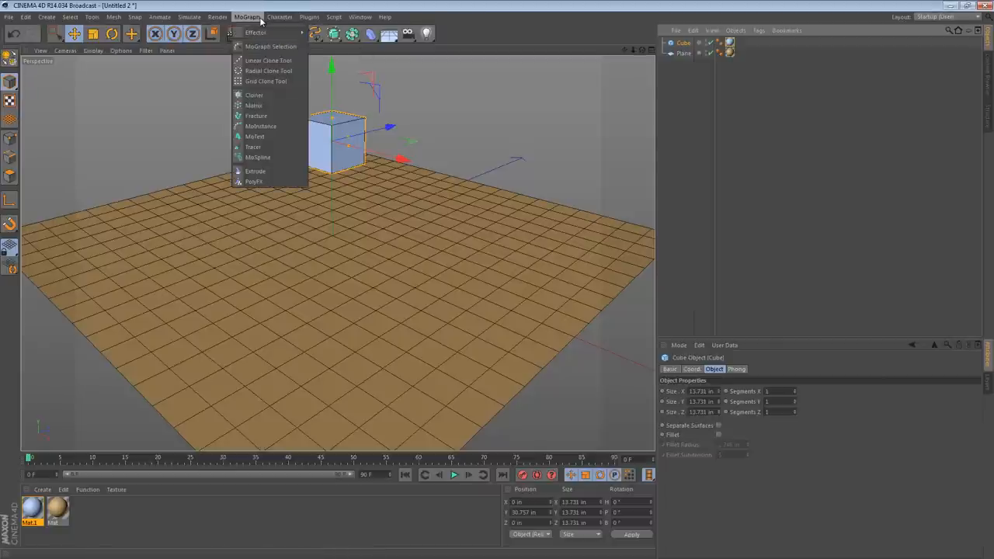
click(254, 95)
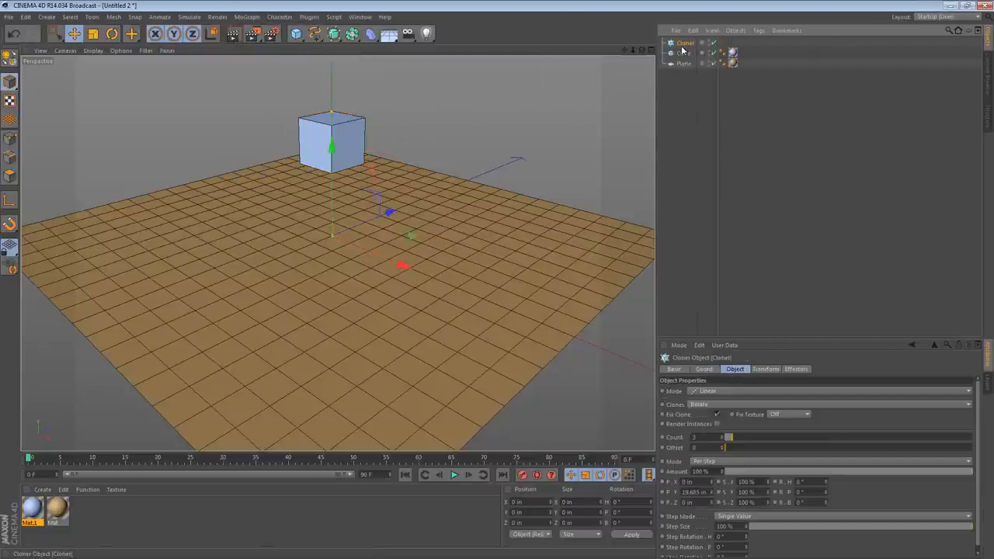
click(683, 53)
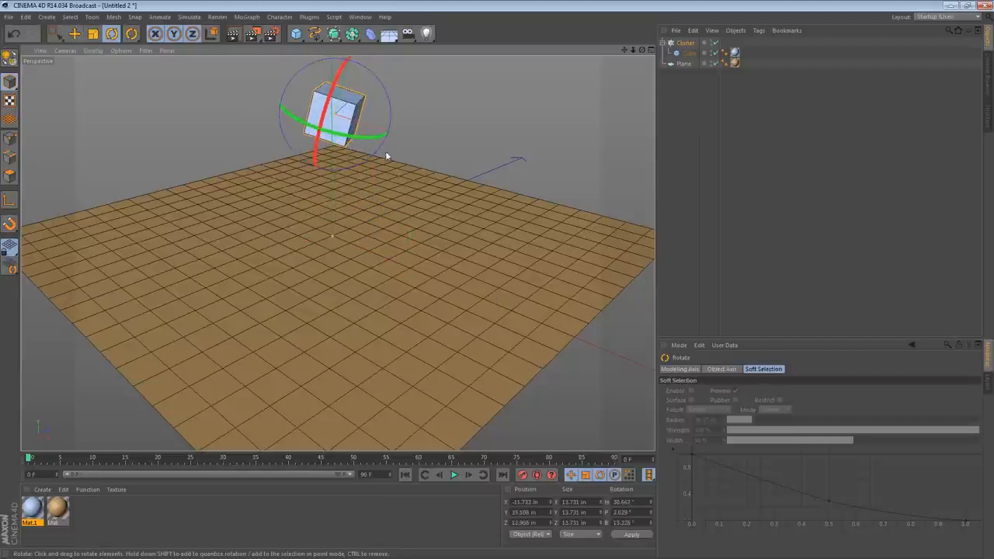
- Give the cloner a Rigid Body tag and check playback
right_click(684, 43)
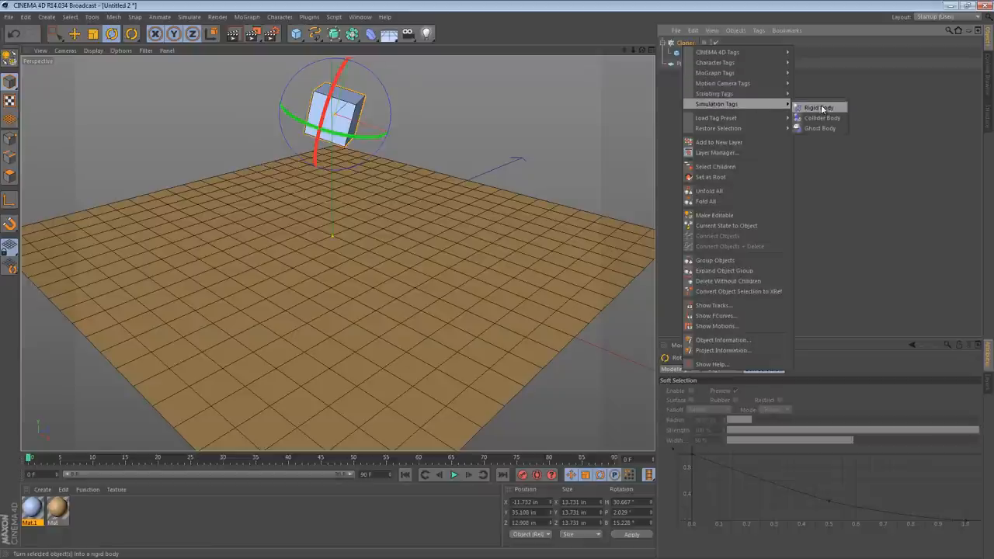
click(816, 107)
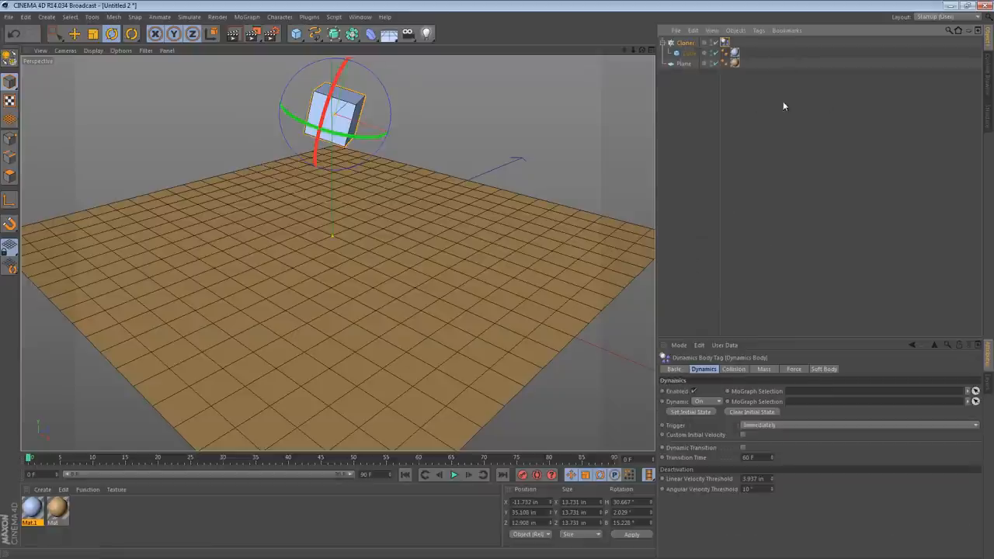
click(454, 476)
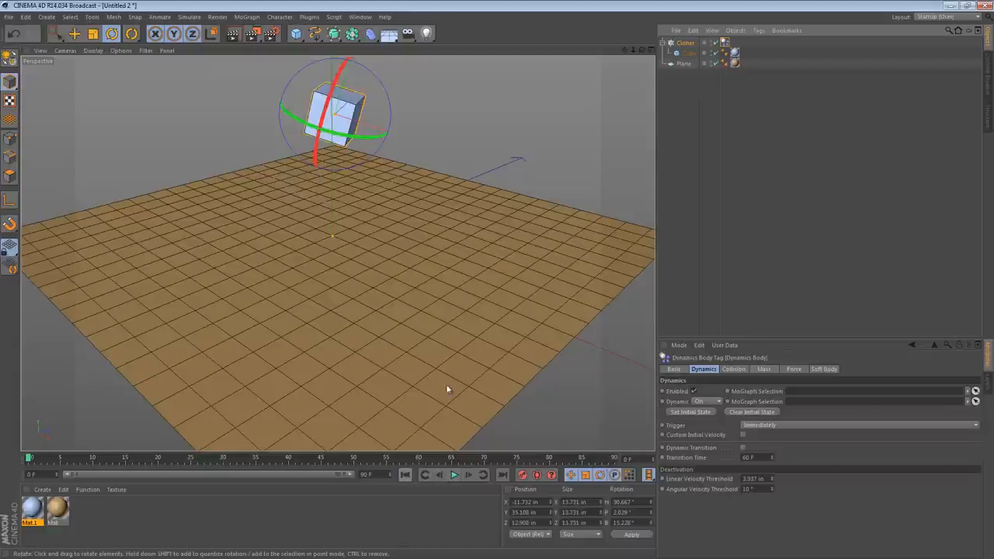
mouse_move(531, 177)
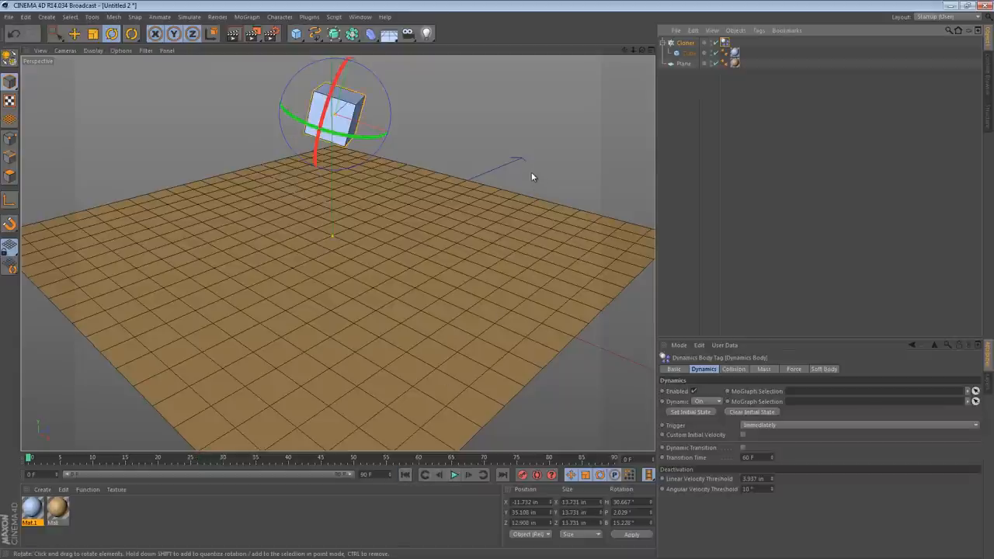
- Give the plane a Collider Body tag so the cube lands on it during playback
click(683, 62)
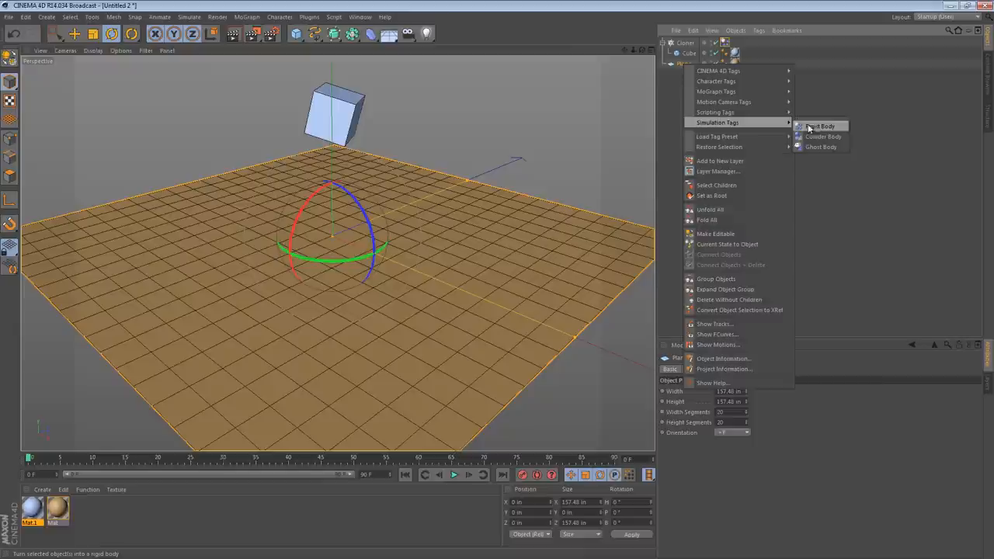
click(820, 126)
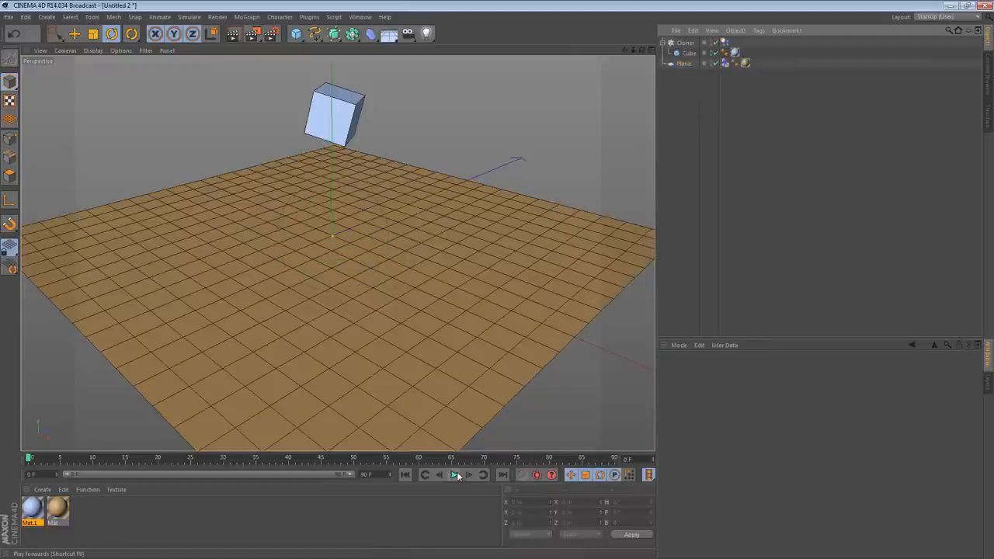
click(453, 475)
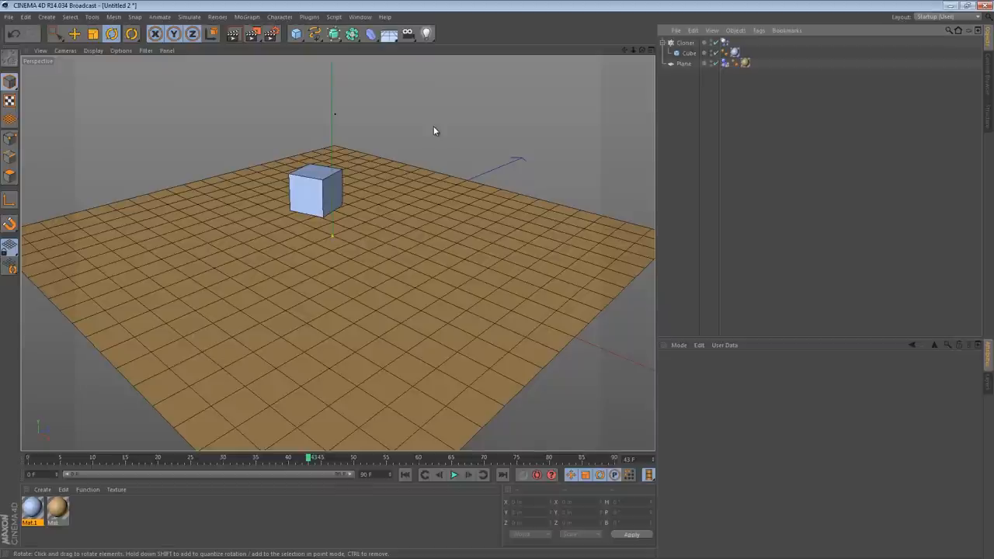
- Resize the cube into a tall thin slab and play the dynamics so it topples onto the plane
click(689, 52)
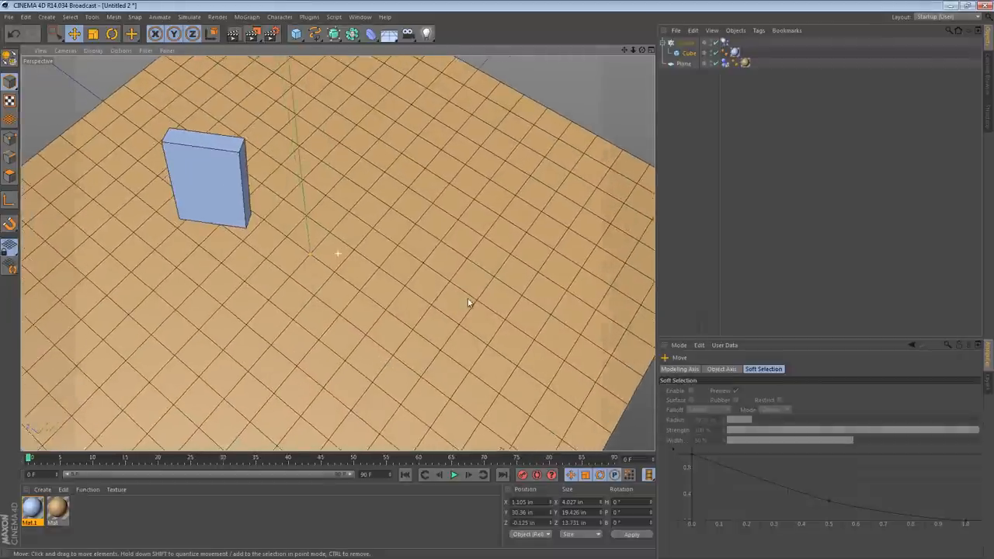
click(454, 475)
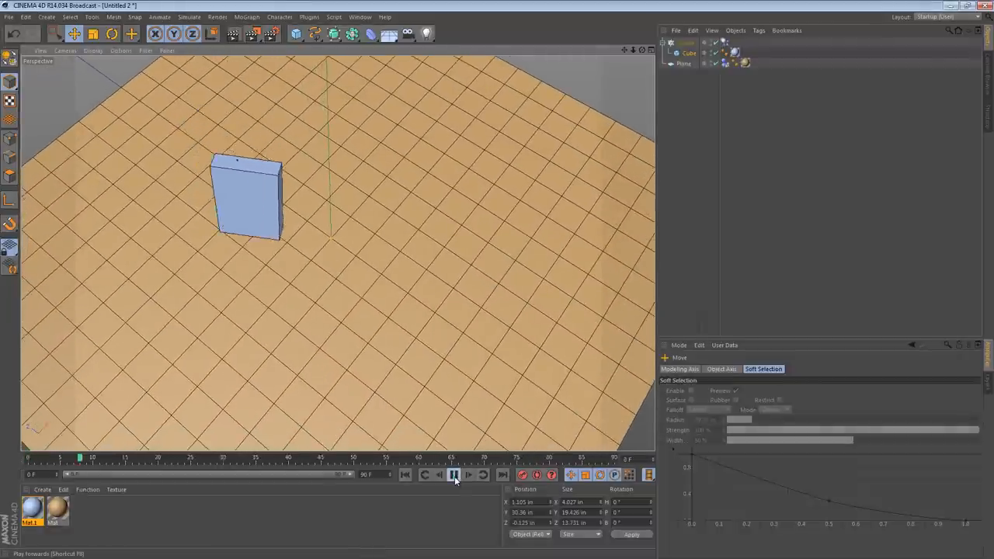
click(453, 475)
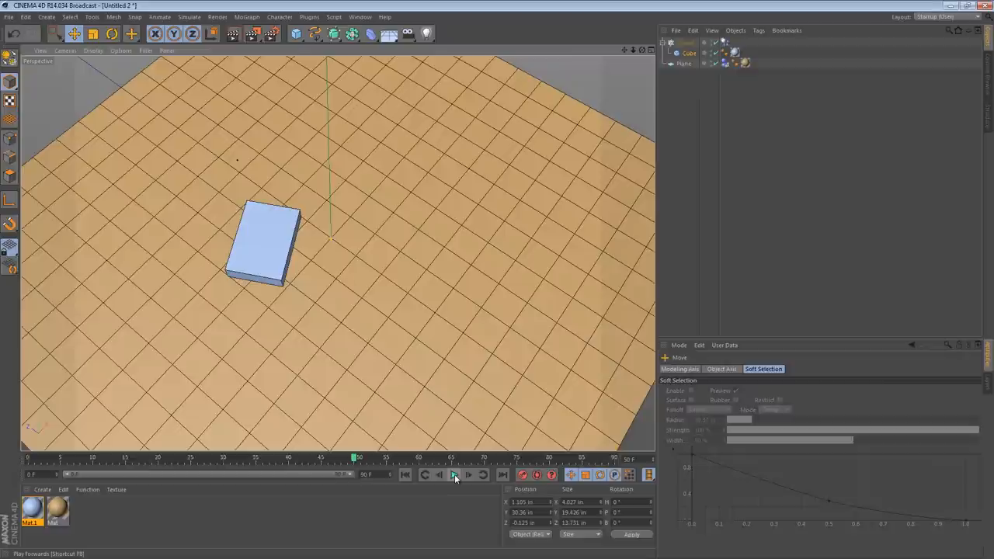
mouse_move(454, 476)
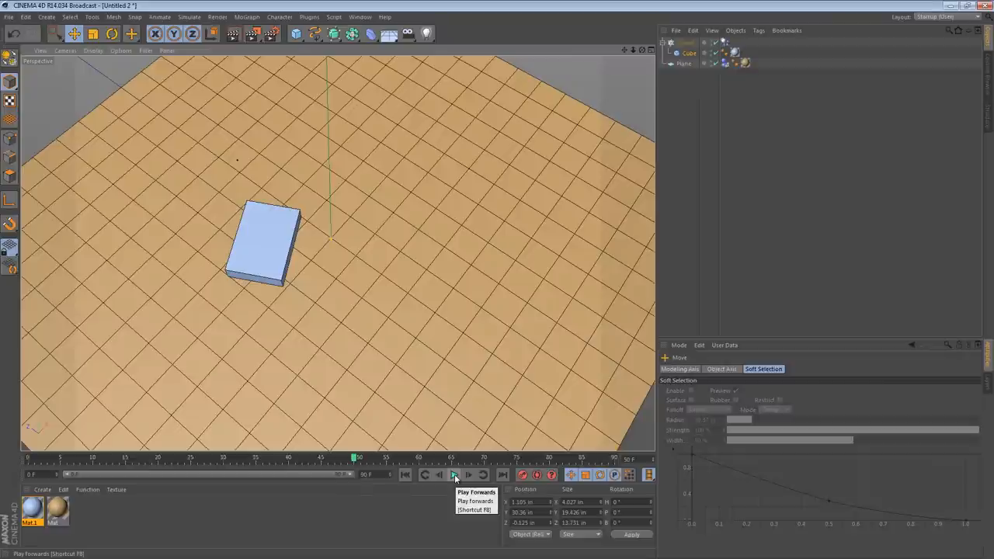
click(453, 476)
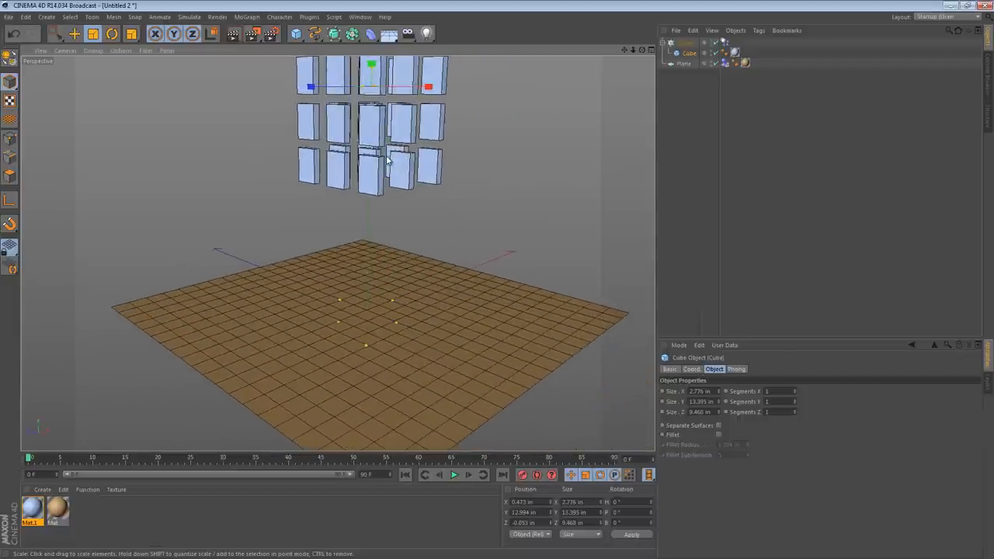
- Rewind and play the grid of cloned slabs tumbling into a pile on the plane
click(453, 475)
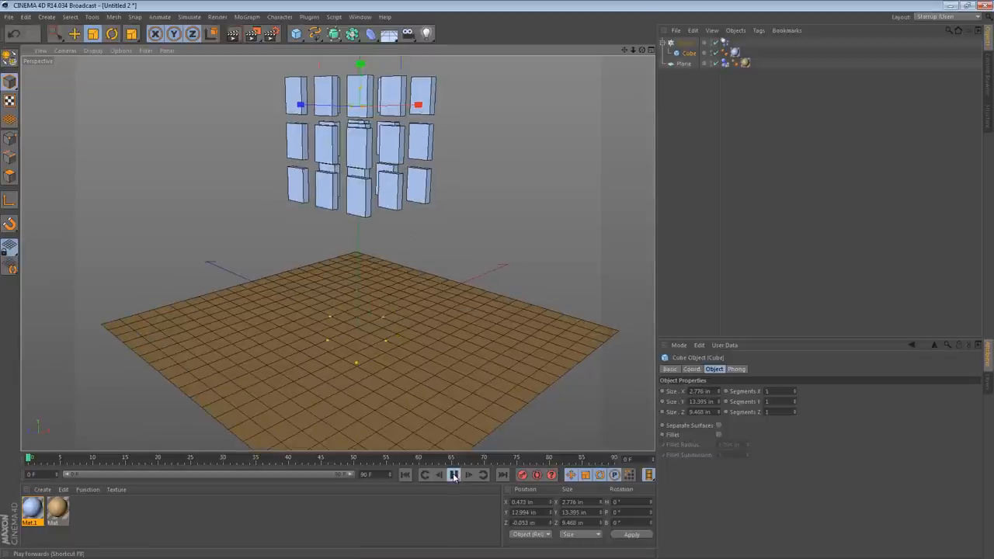
click(453, 476)
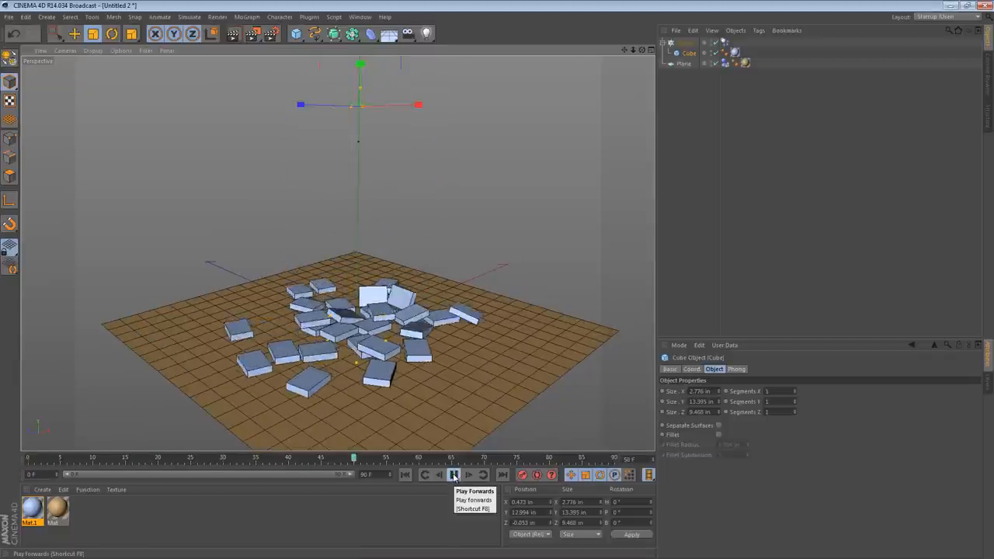
click(454, 476)
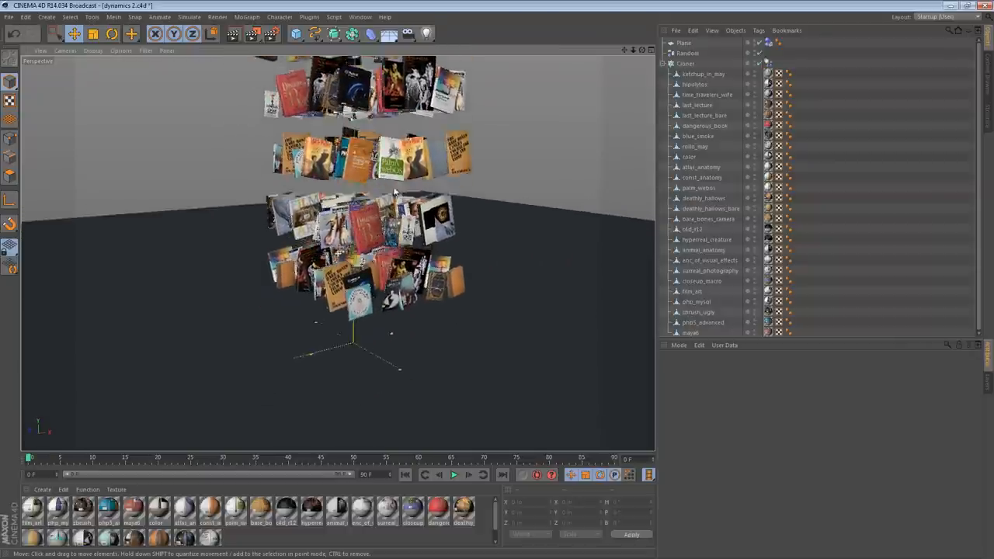
- Rewind and play the books simulation until the cards collapse into a heap
click(454, 476)
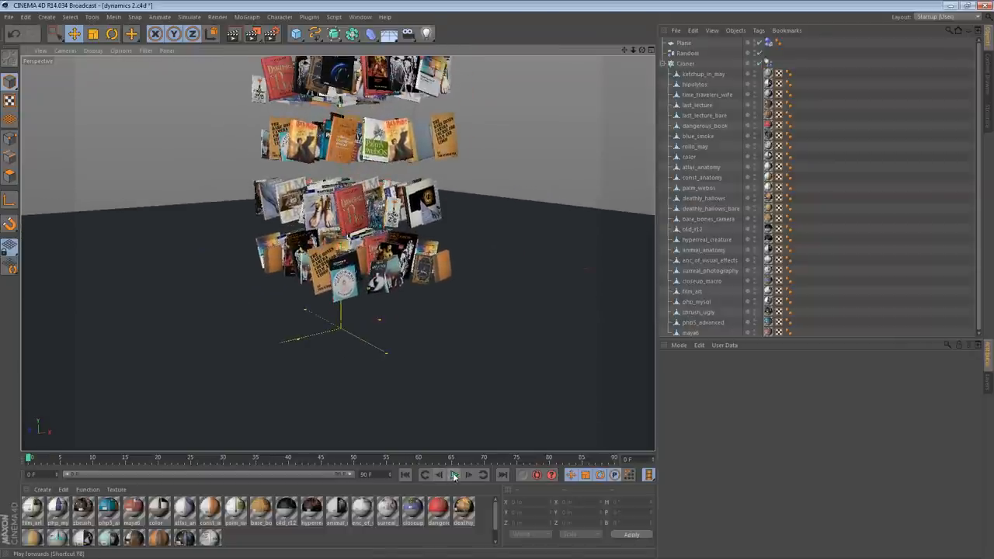
click(454, 476)
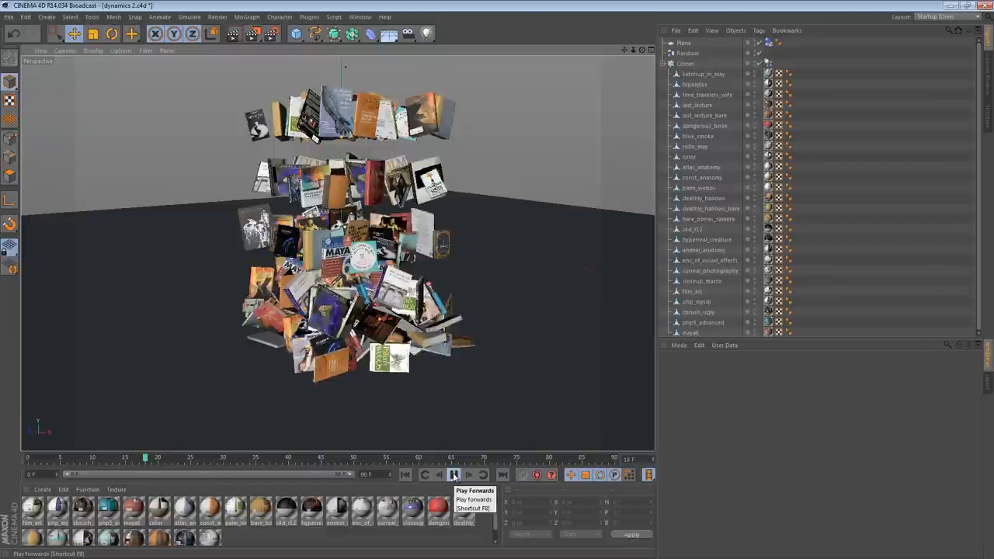
click(453, 476)
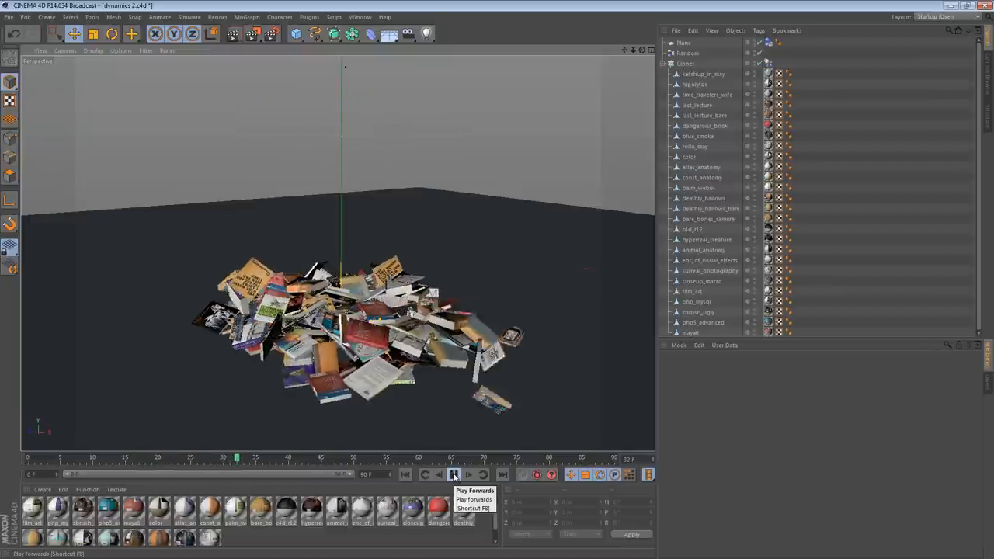
click(453, 475)
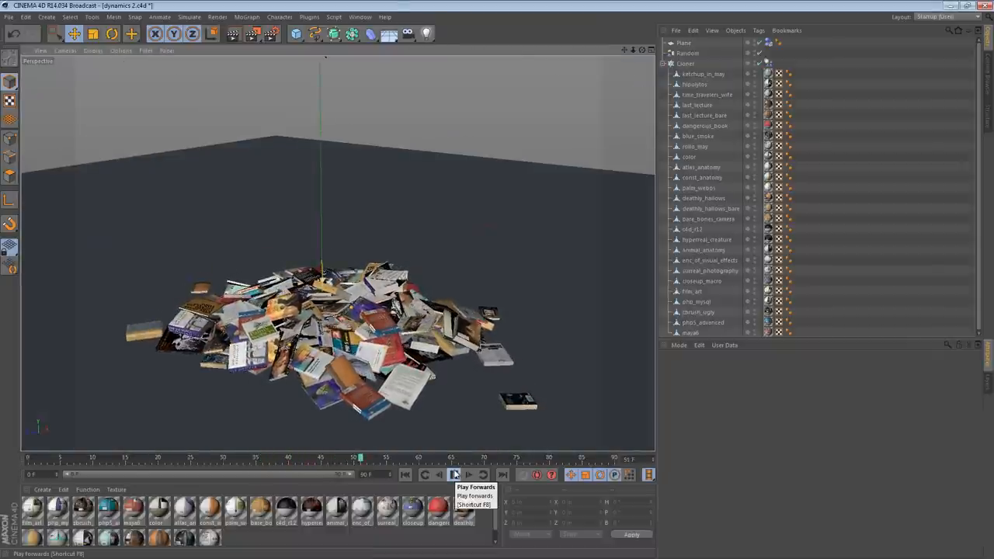
click(454, 475)
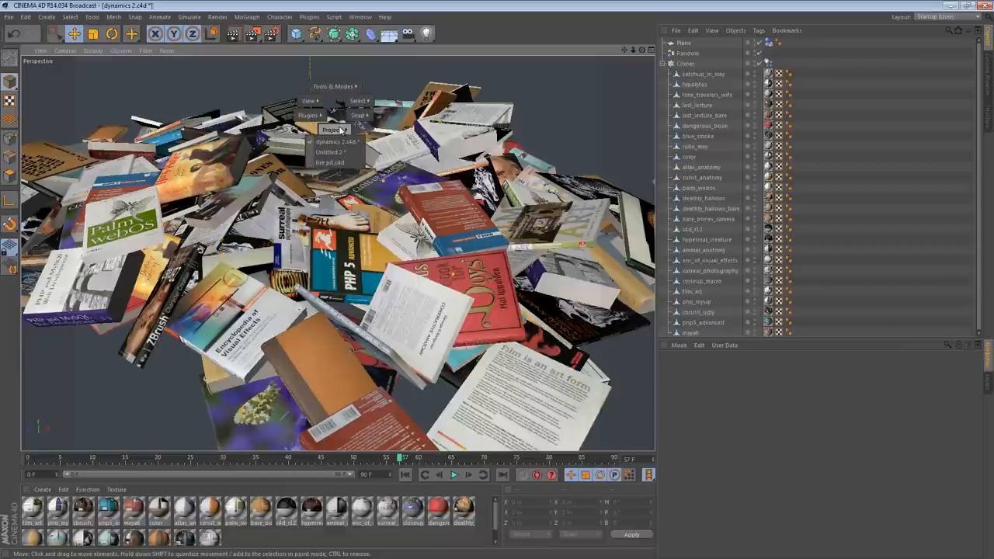
- Switch to the Untitled 2 scene with slabs gridded above the plane
click(331, 152)
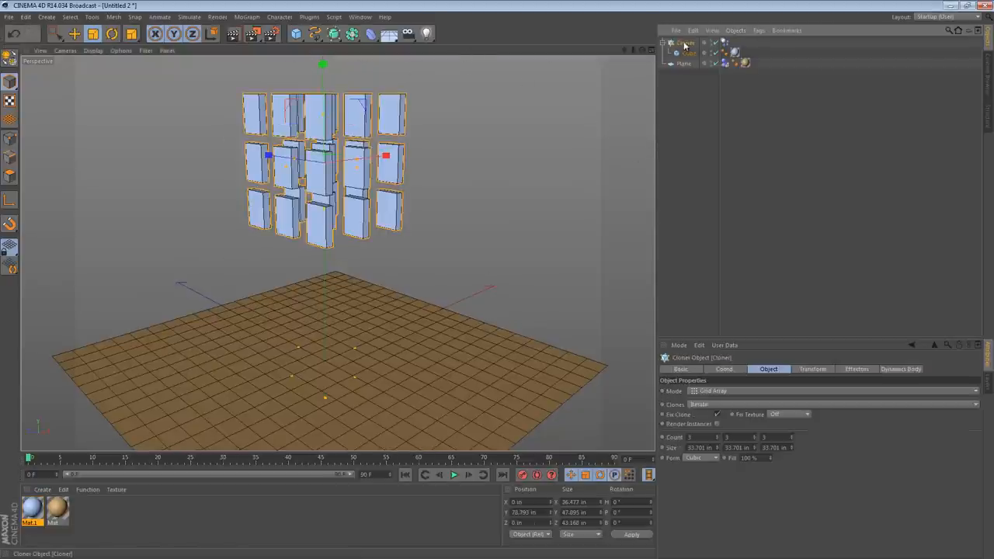
- Add a Random effector with Rotation enabled and play the slabs scattering onto the plane
click(247, 16)
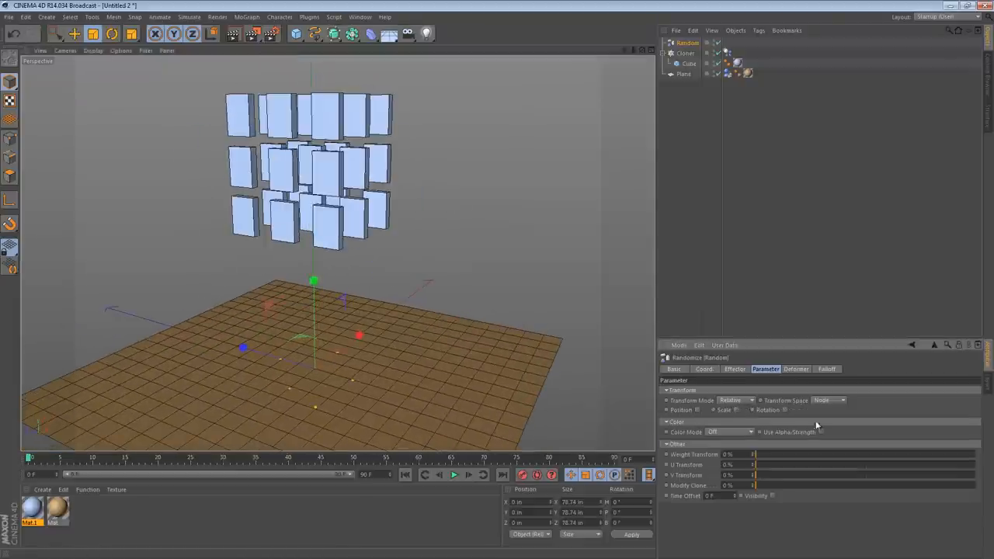
click(786, 410)
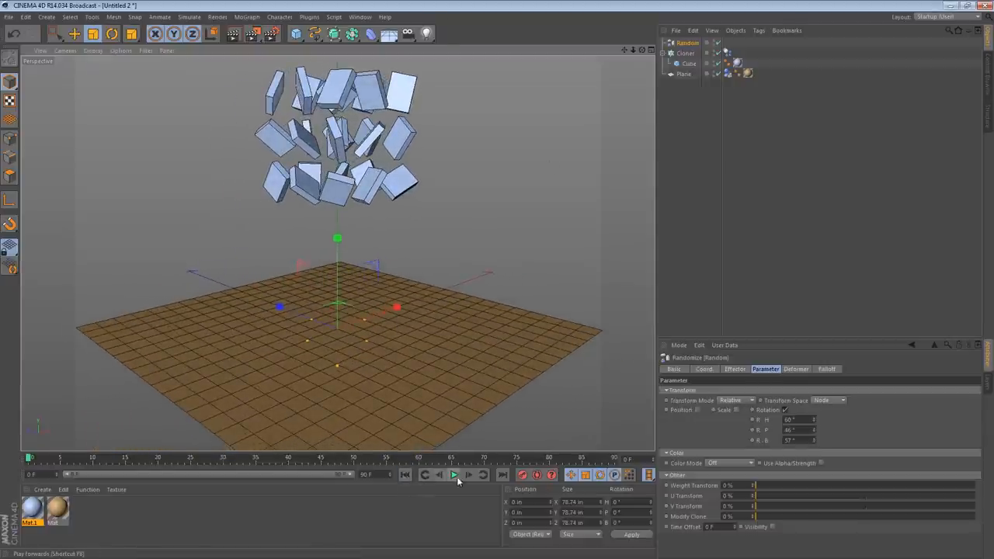
click(454, 475)
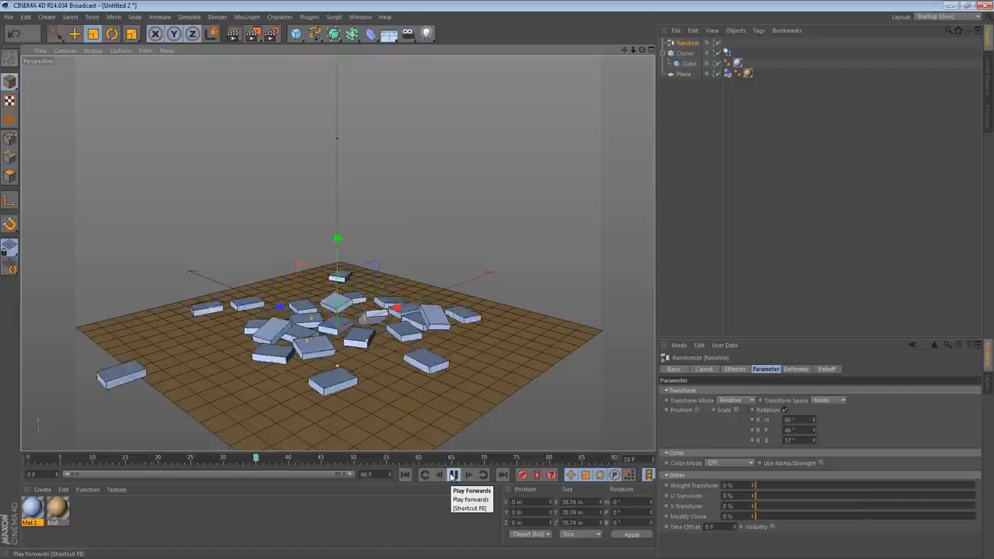
click(454, 476)
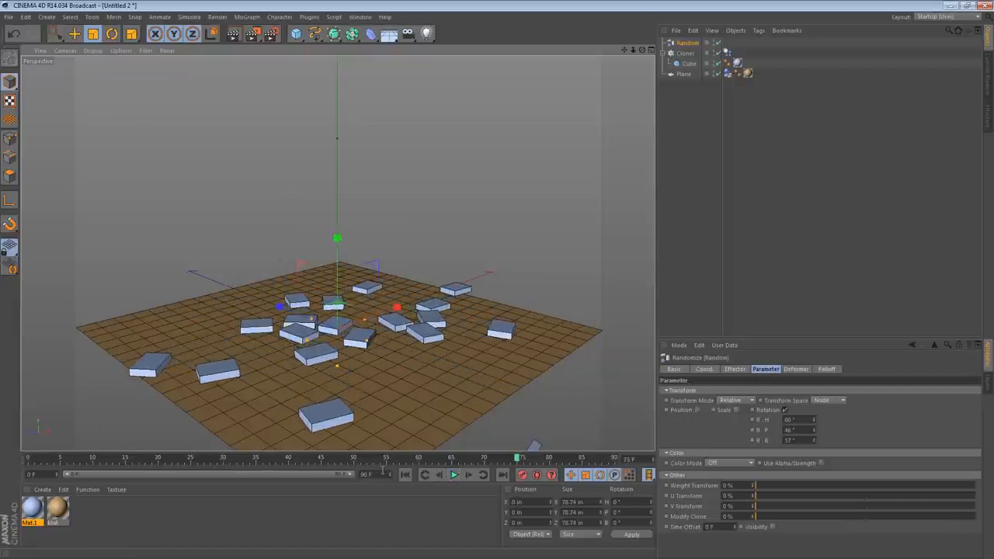
- Add an Oil Tank primitive under the cloner and give it a green material
click(295, 34)
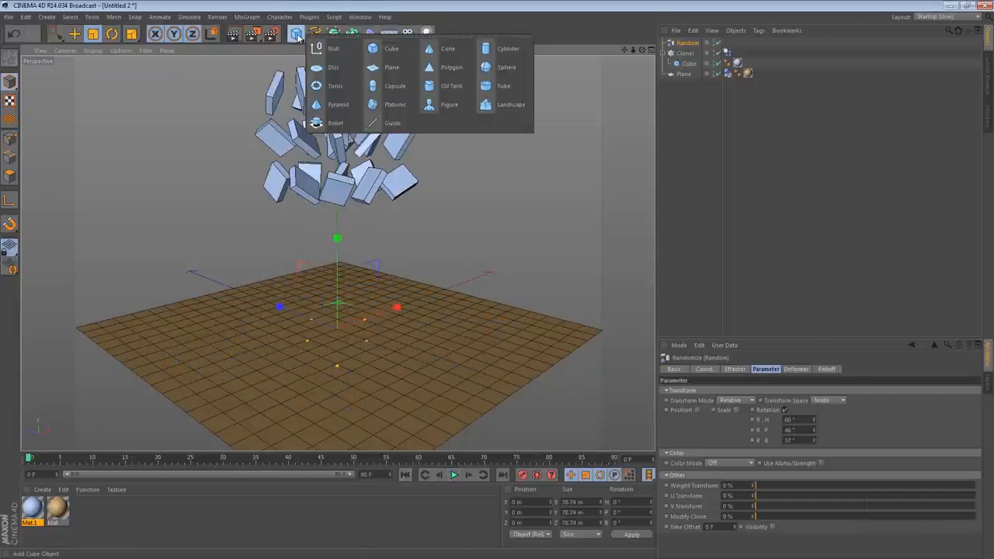
mouse_move(509, 48)
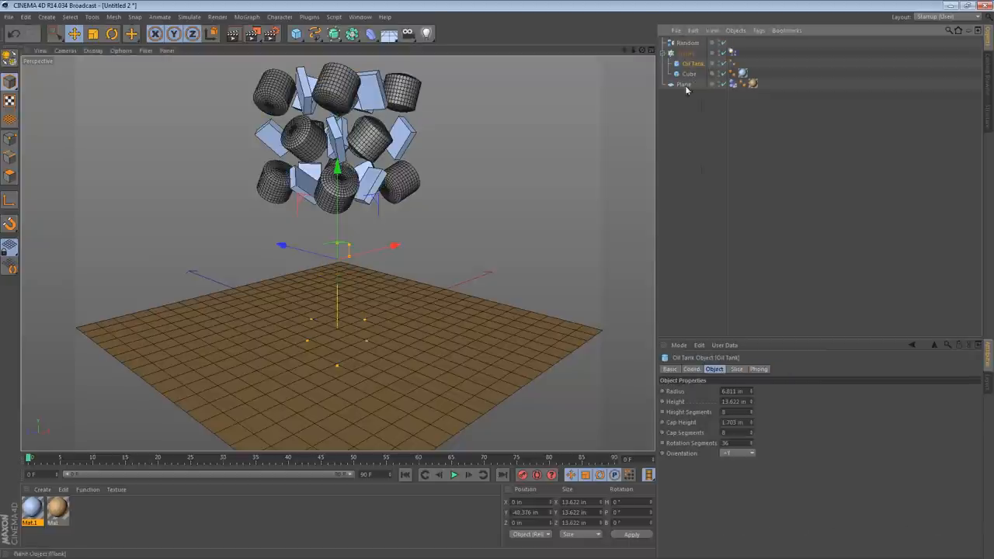
click(685, 53)
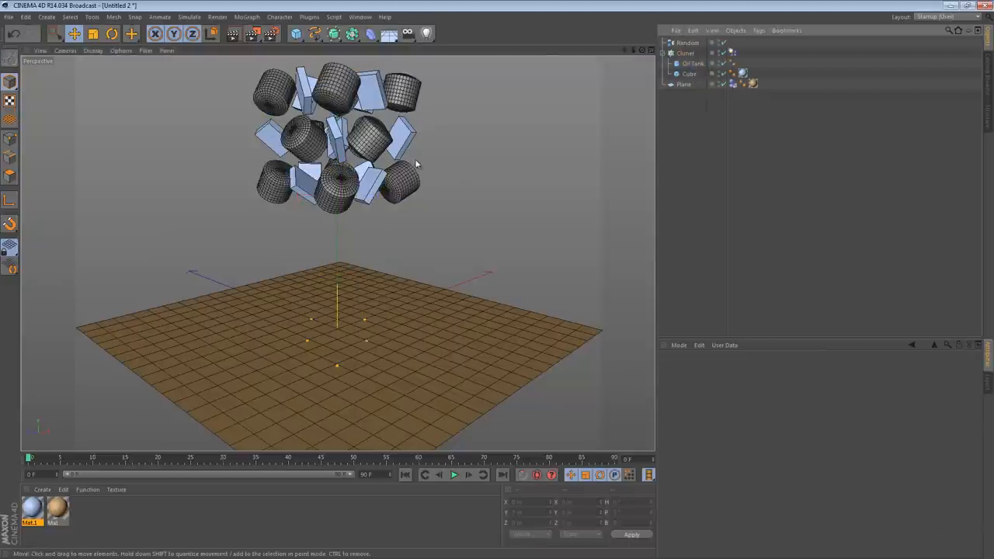
click(692, 64)
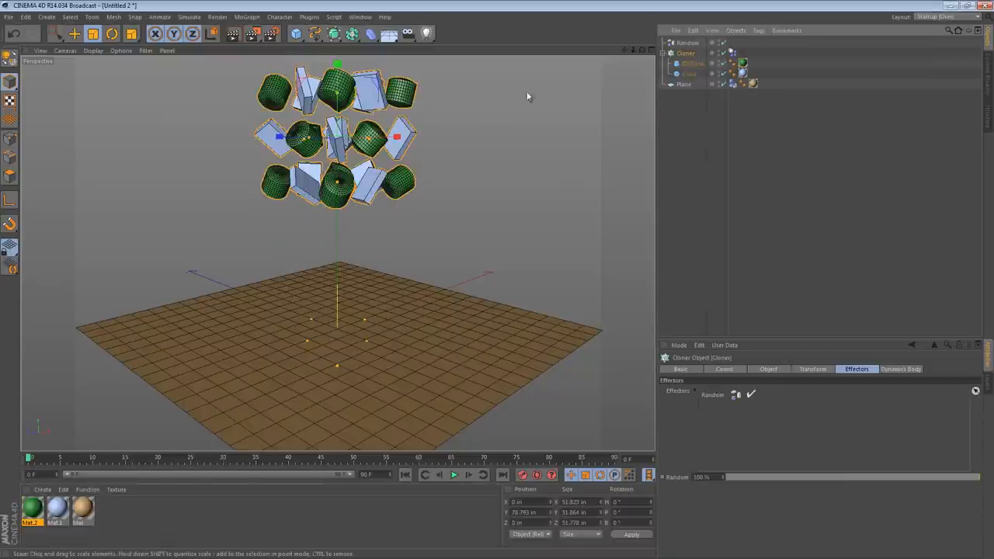
- Play the green tanks and slabs falling and scattering across the plane
click(453, 475)
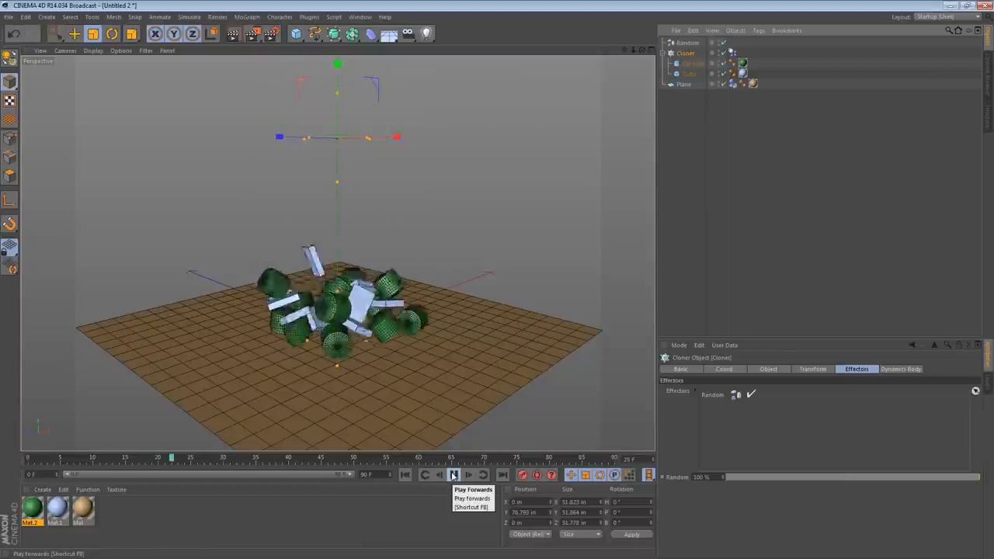
click(454, 476)
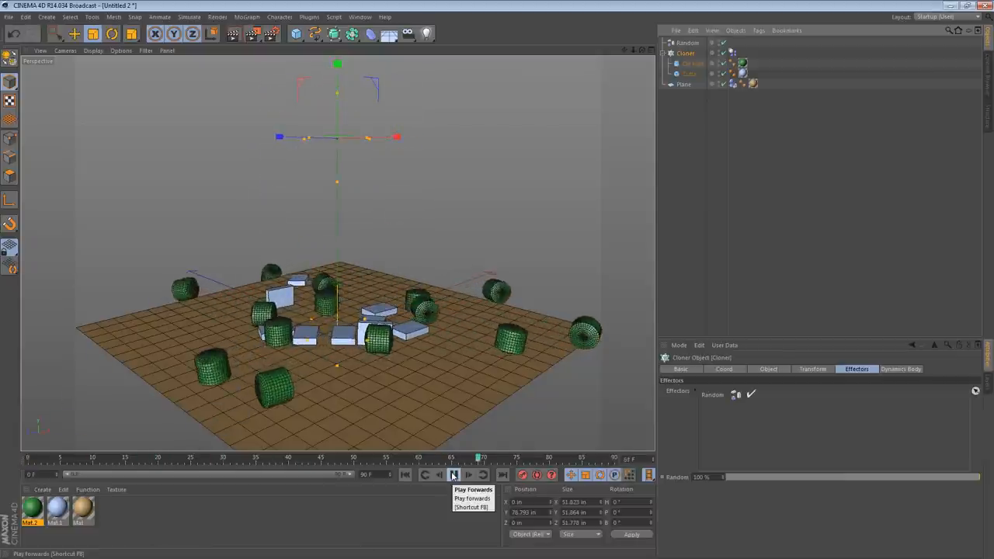
click(454, 475)
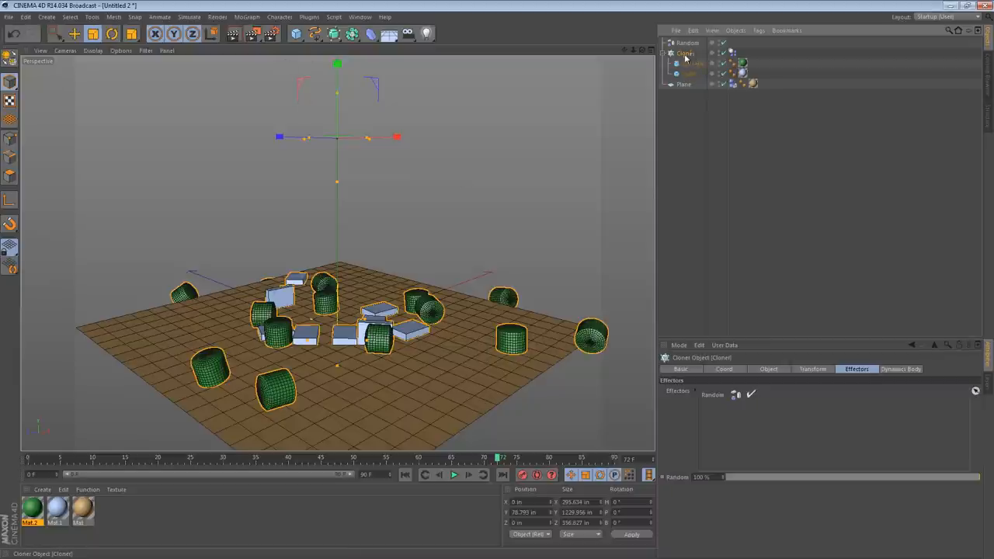
- Set the cloner's Clones mode to Random with a new seed and play the mixed clones falling
click(768, 369)
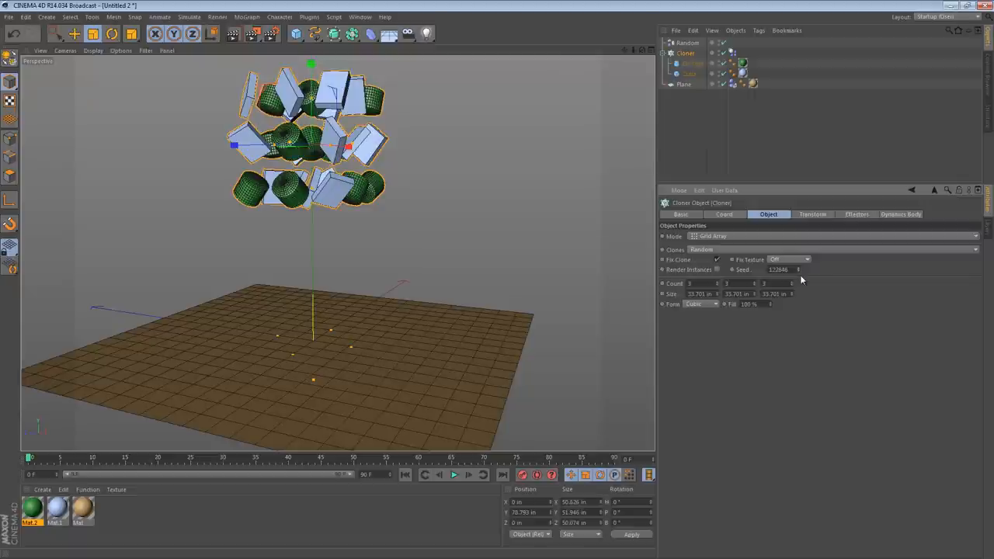
mouse_move(404, 475)
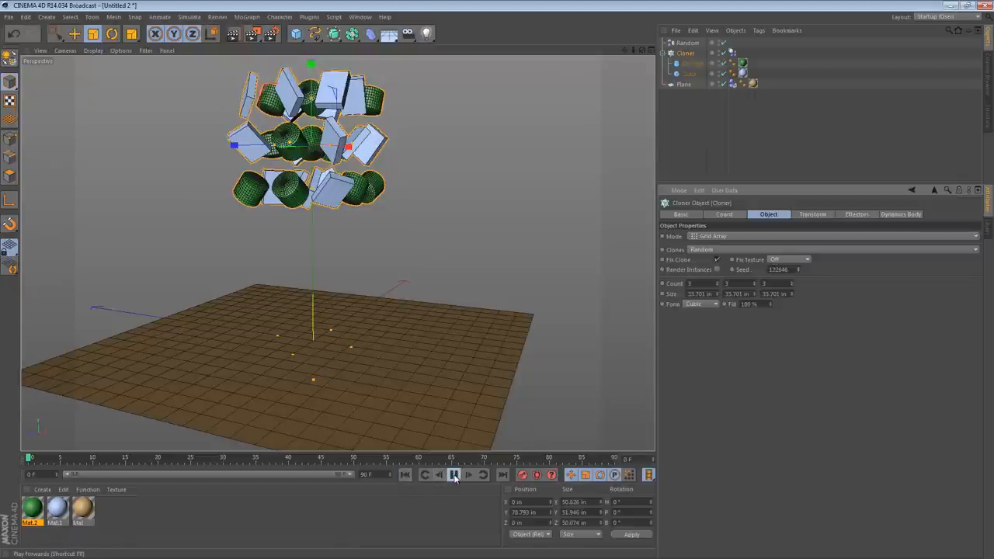
click(454, 476)
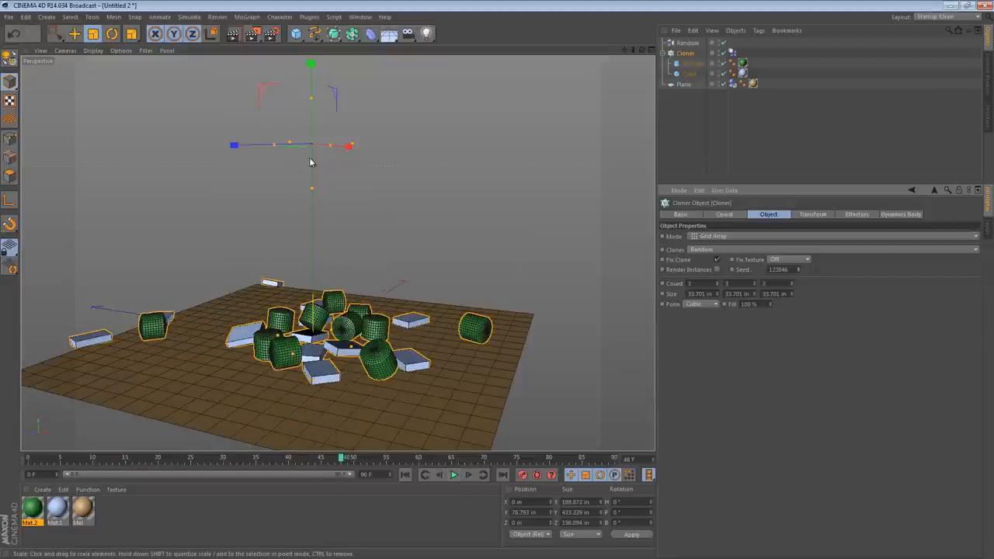
- Switch to the fire pit document via the viewport scene list and orbit toward the pit
right_click(310, 163)
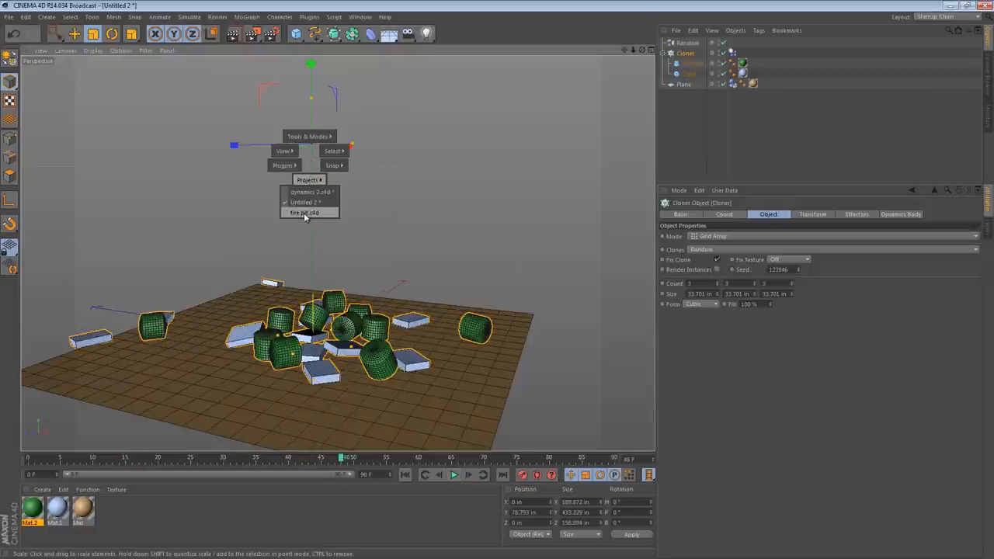
click(304, 213)
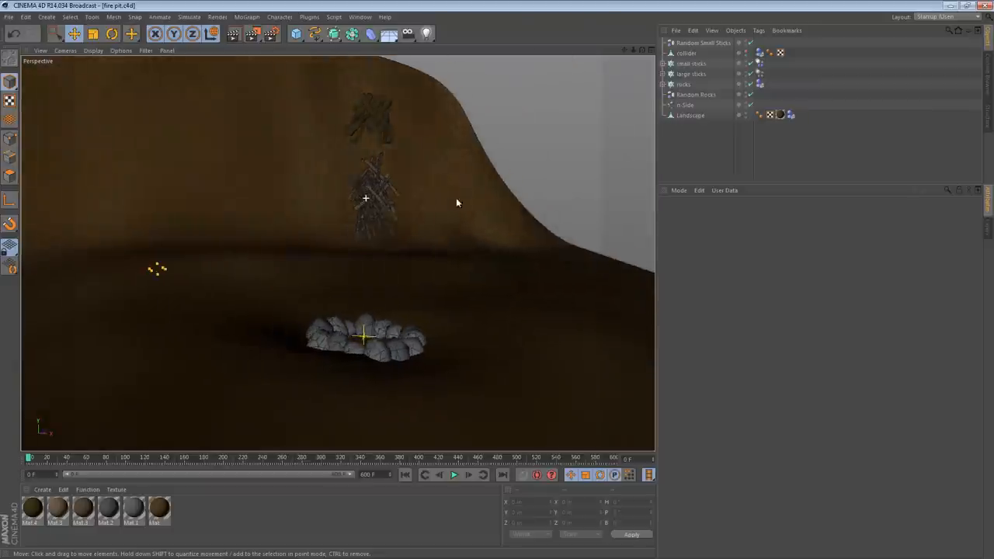
drag(456, 202, 410, 320)
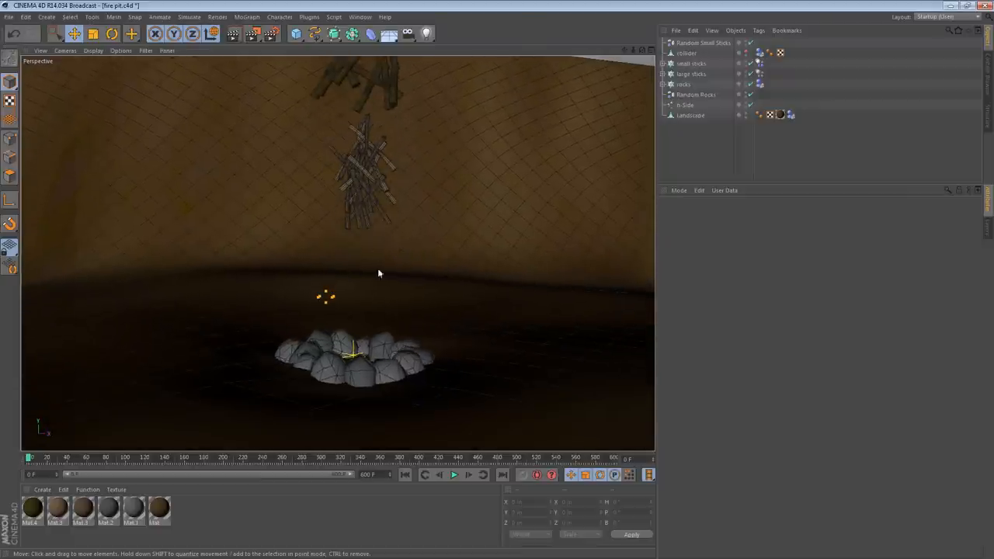
- Play the sticks dropping into the ring of rocks and inspect their dynamics body settings
click(454, 475)
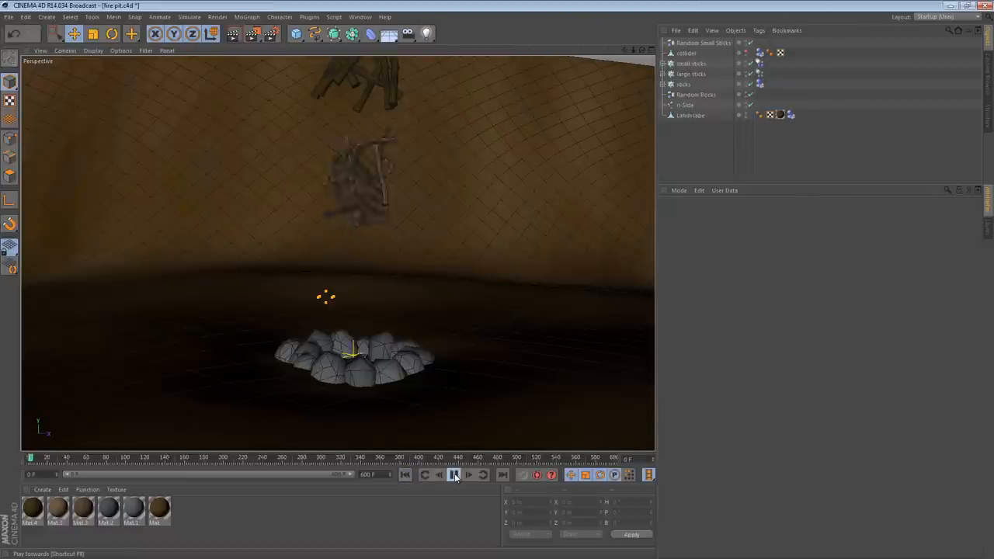
click(453, 476)
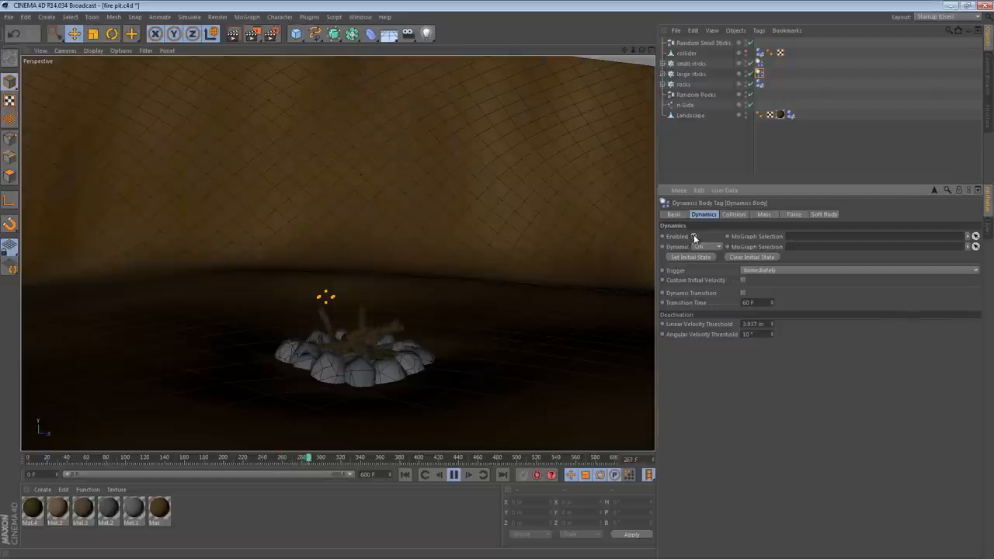
click(454, 475)
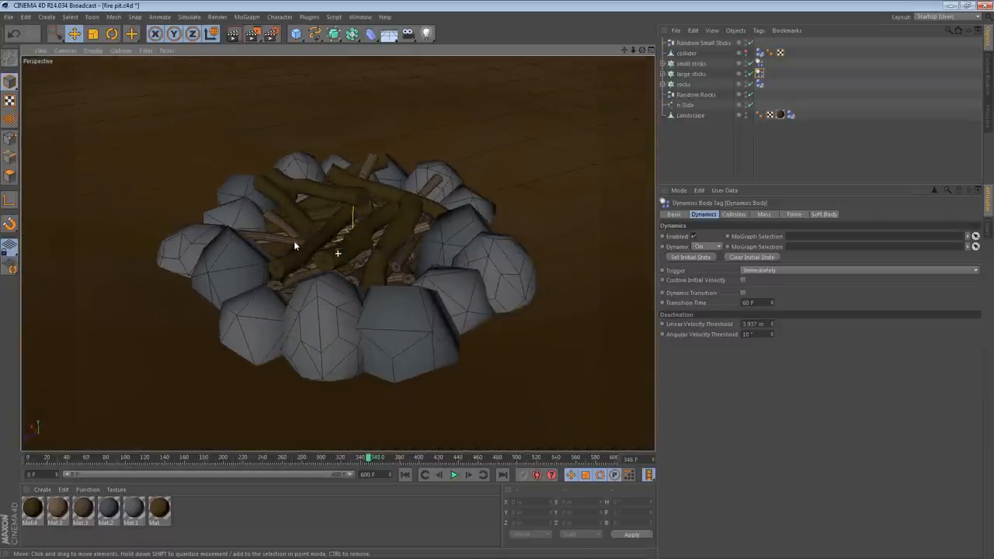
drag(295, 245, 497, 303)
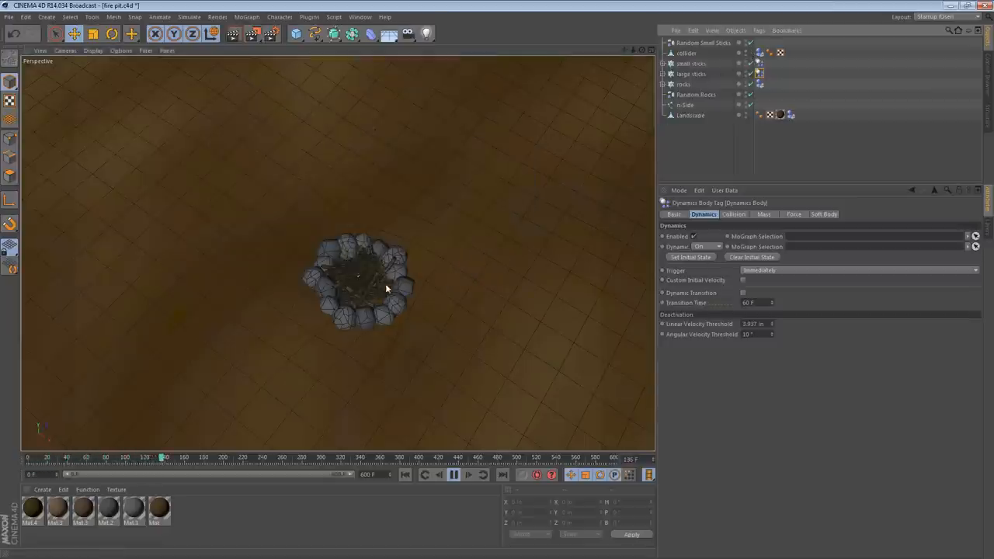
- Select the Cylinder object and rewind the fire pit simulation to its first frame
click(687, 52)
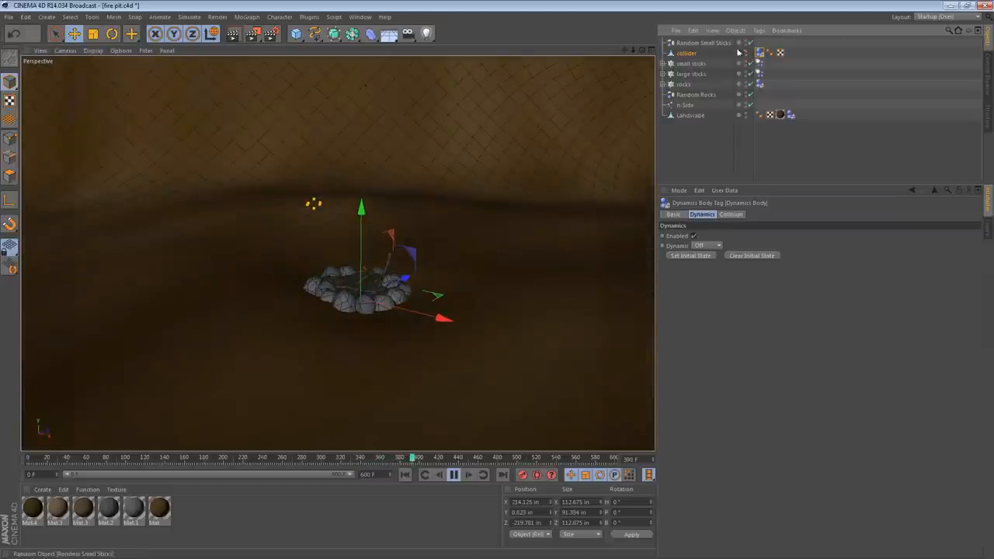
click(404, 476)
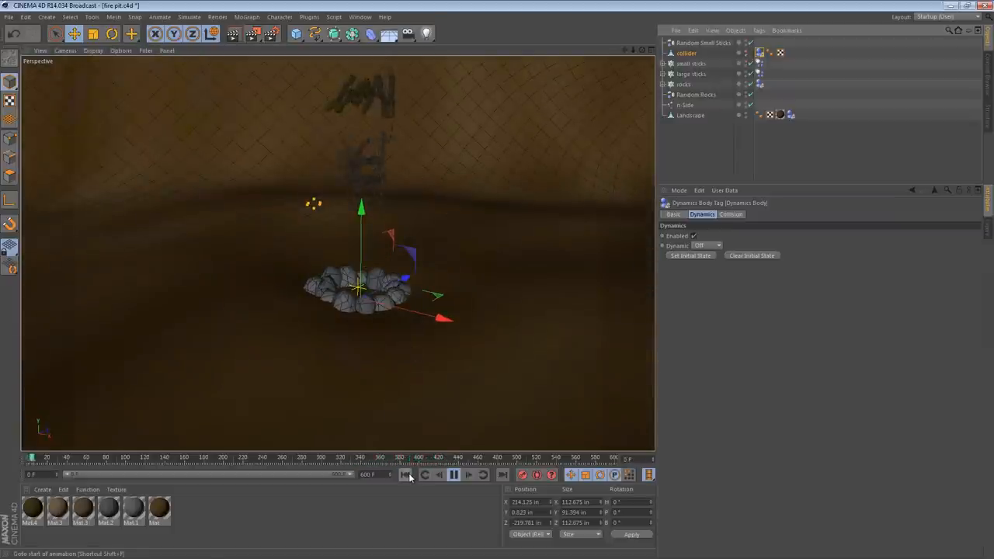